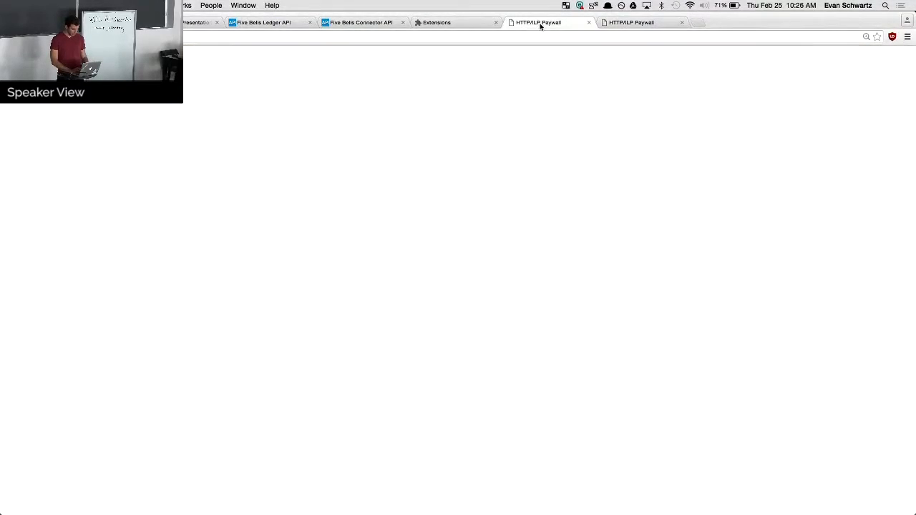
Show the HTTP/ILP Payment Client settings with account alice and daily spending limit 20.
{"action": "left_click", "coordinate": [437, 23]}
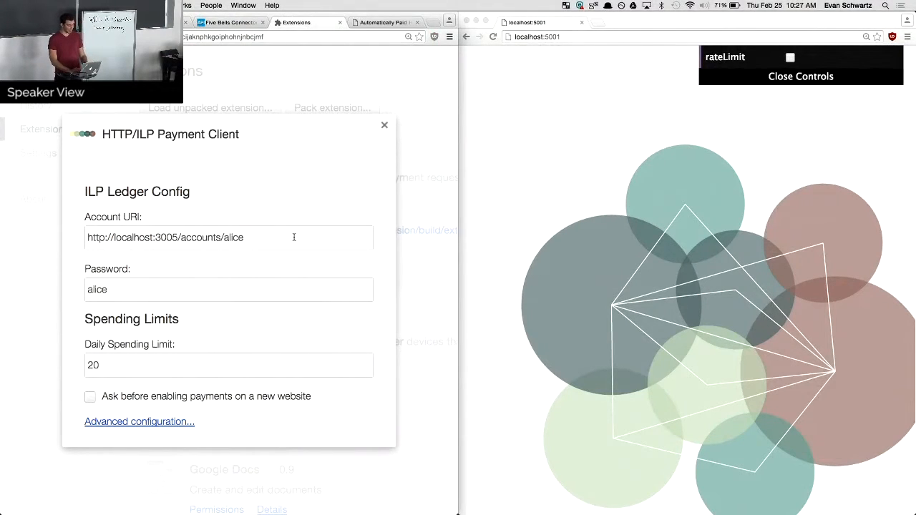
Dismiss the payment settings popup to reveal the paywalled page's unlocked content.
{"action": "left_click", "coordinate": [229, 237]}
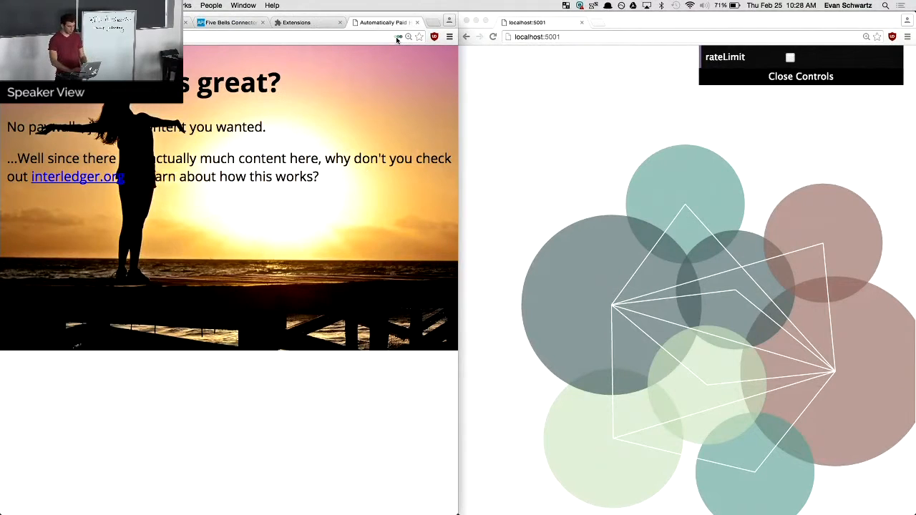
{"action": "mouse_move", "coordinate": [329, 84]}
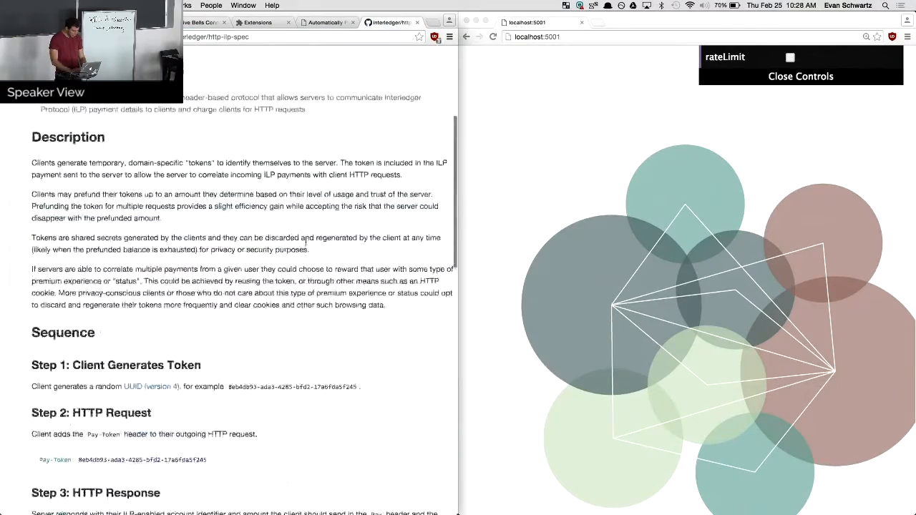
Read through the GitHub http-ilp spec down to its ILP payment step.
{"action": "scroll", "scroll_direction": "down", "scroll_amount": 3}
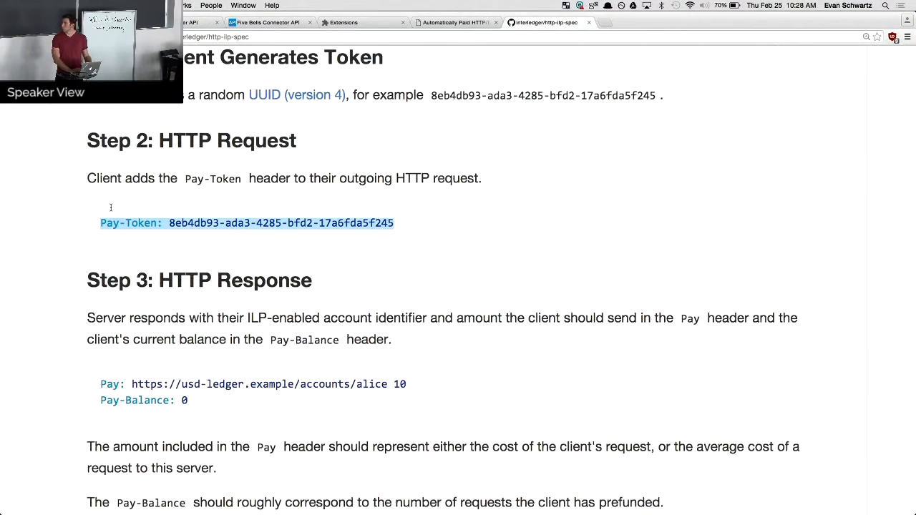
{"action": "scroll", "scroll_direction": "down", "scroll_amount": 3}
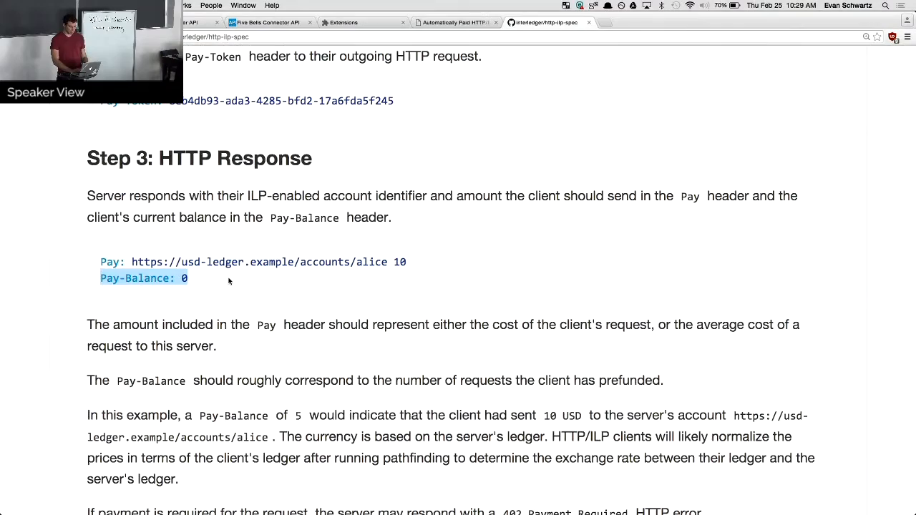
{"action": "scroll", "scroll_direction": "down", "scroll_amount": 3}
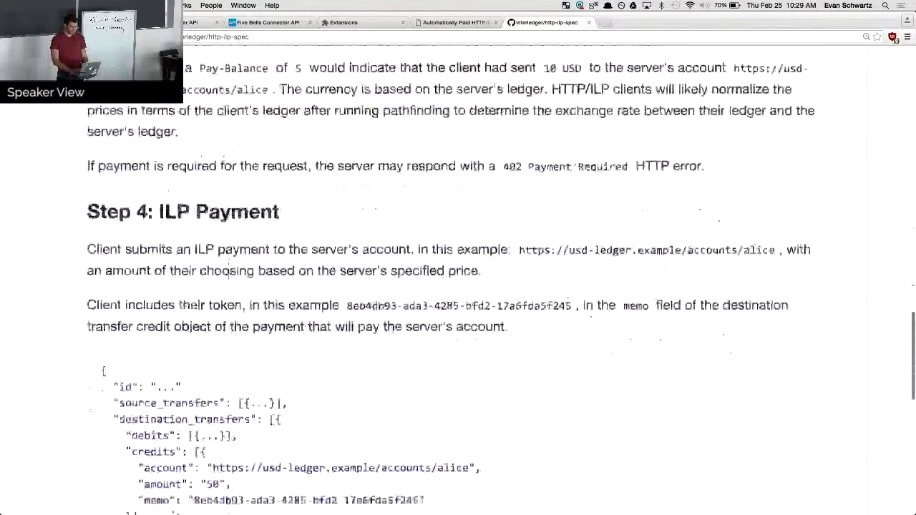
{"action": "scroll", "scroll_direction": "down", "scroll_amount": 3}
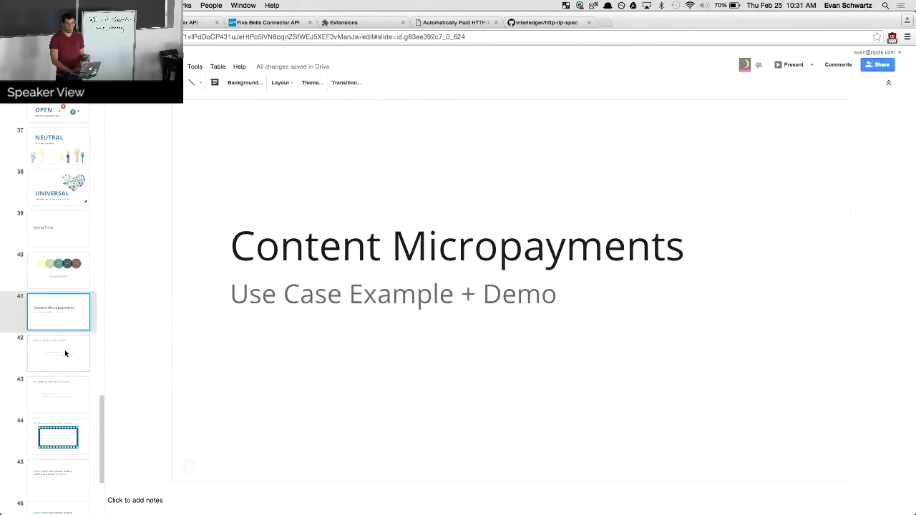
Switch to the poem slide in the Content Micropayments deck and start presenting from it.
{"action": "left_click", "coordinate": [59, 352]}
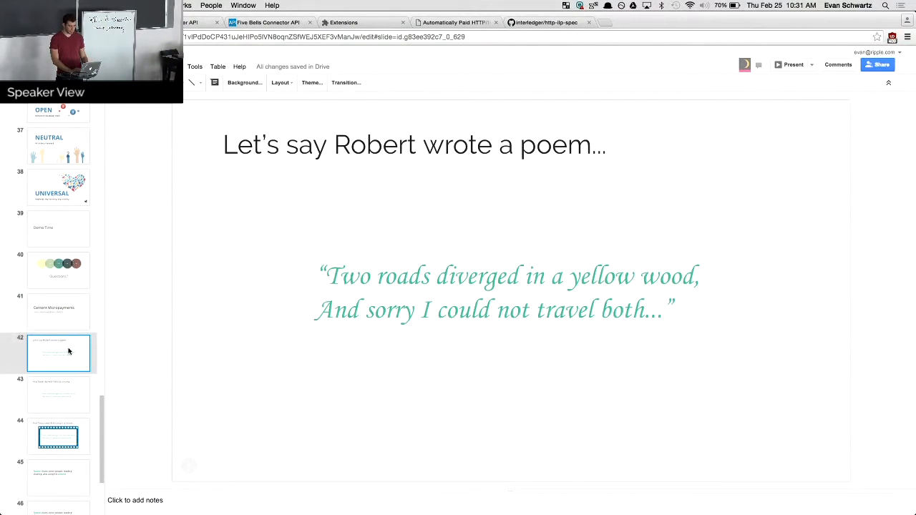
{"action": "mouse_move", "coordinate": [793, 64]}
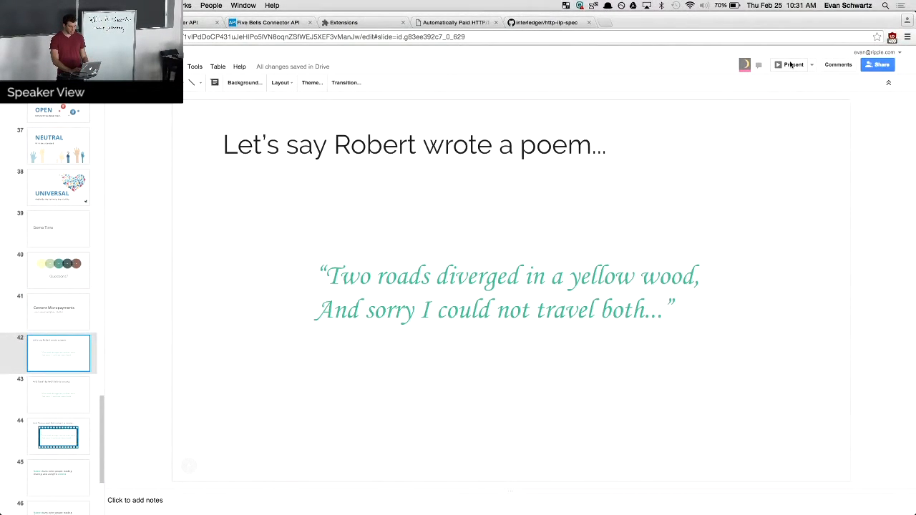
{"action": "left_click", "coordinate": [793, 65]}
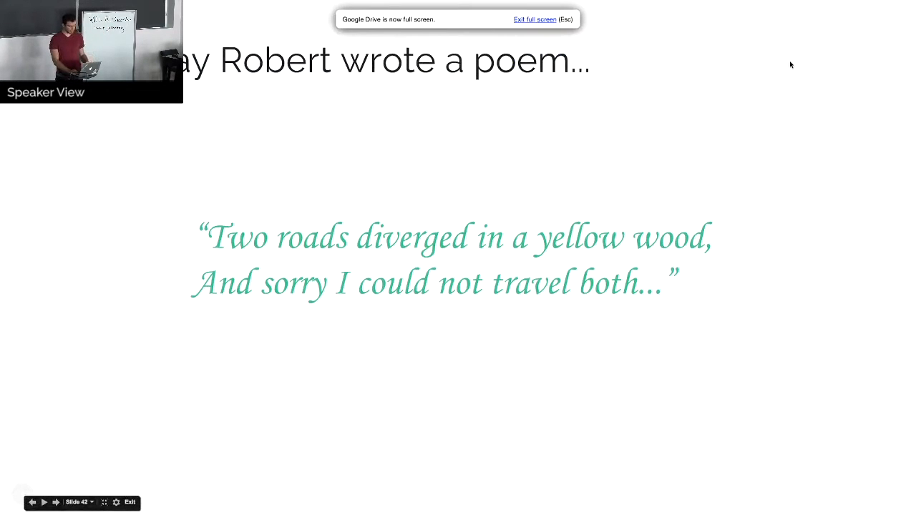
Advance the presentation from the poem slide to the film-strip movie slide.
{"action": "key", "text": "Right"}
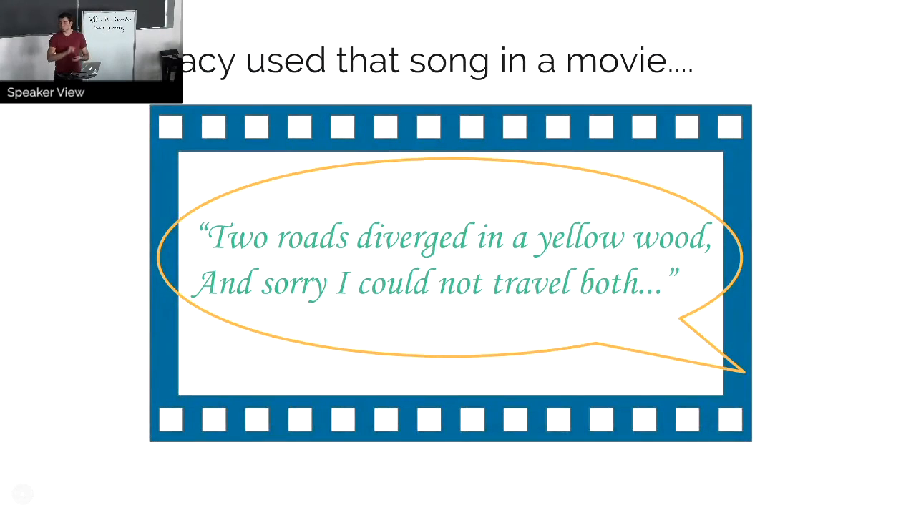
{"action": "key", "text": "Right"}
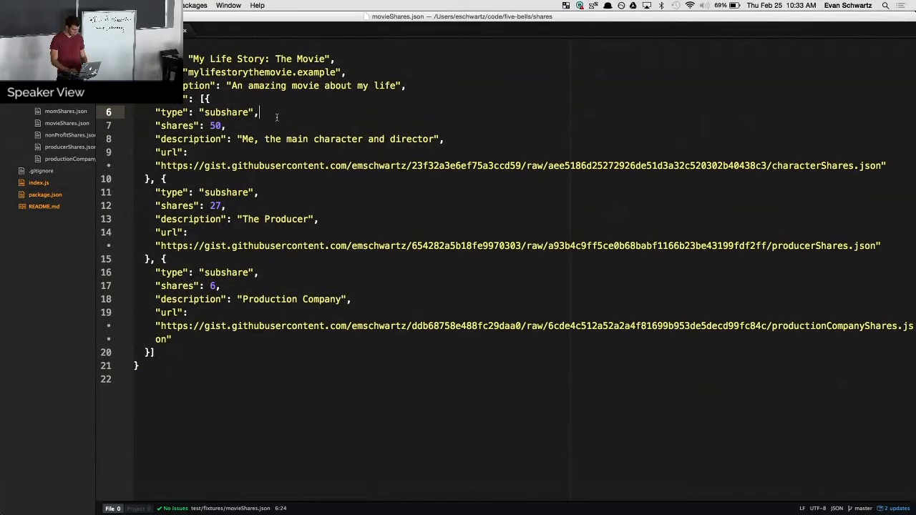
Switch to Atom showing movieShares.json and highlight the word Production in the third subshare.
{"action": "key", "text": "cmd+tab"}
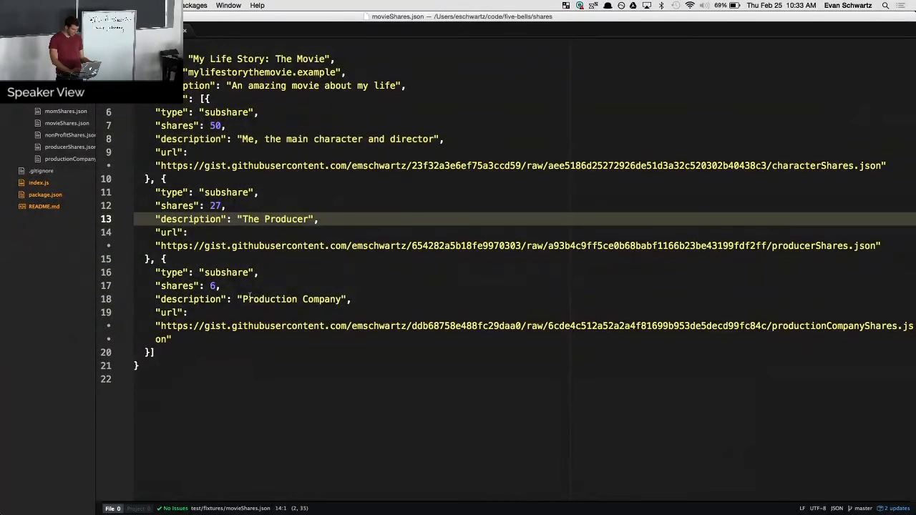
{"action": "double_click", "coordinate": [270, 299]}
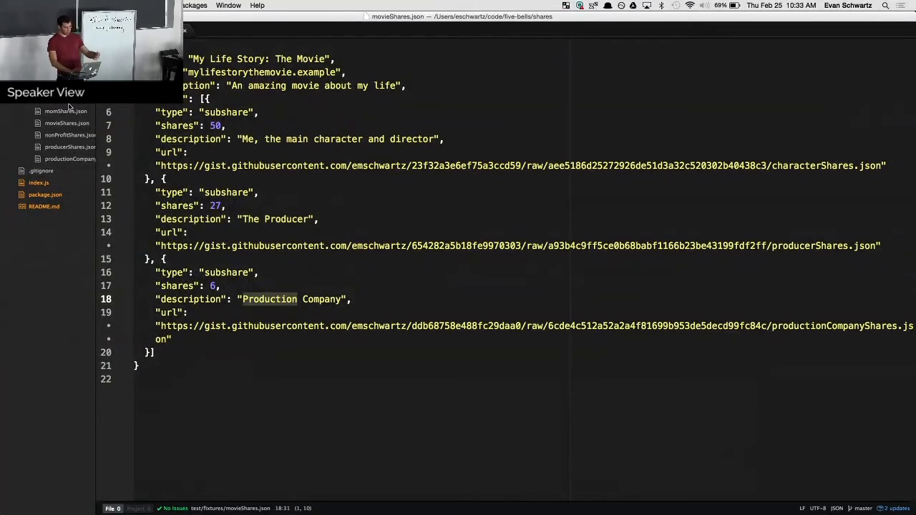